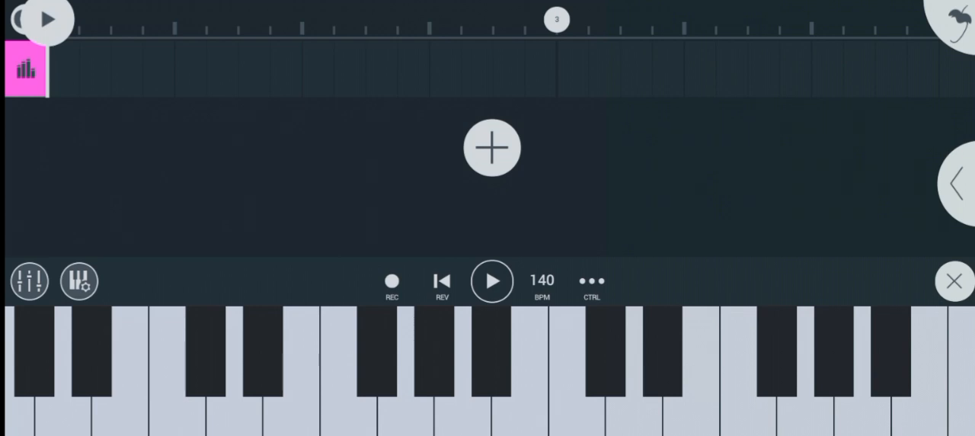
- Hide the on-screen piano keyboard, leaving the empty 140 BPM playlist with its add-channel prompt
{"action": "left_click", "coordinate": [953, 280]}
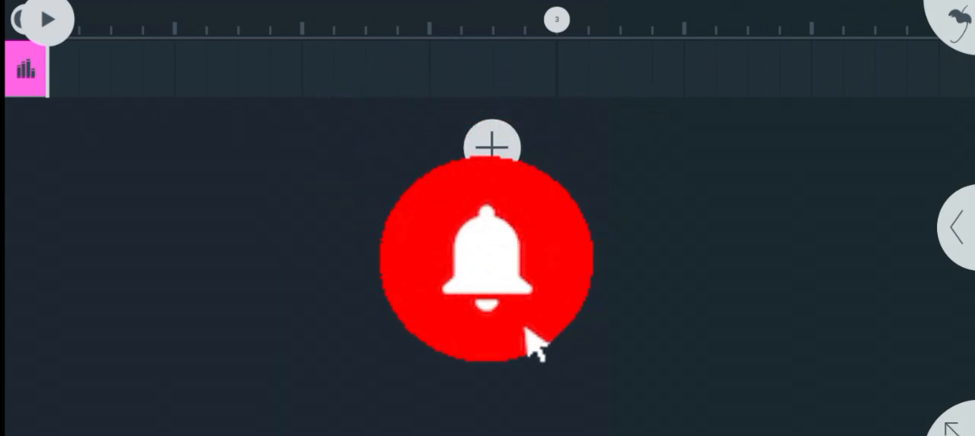
{"action": "left_click", "coordinate": [490, 259]}
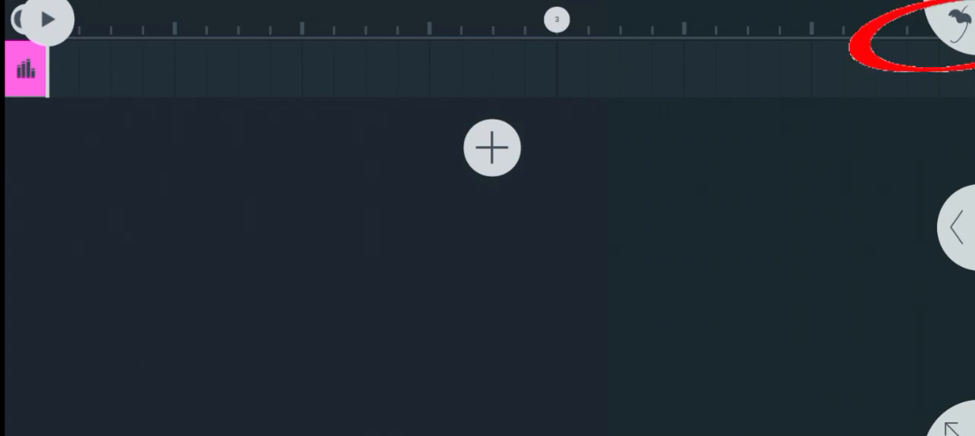
- Browse the phone's Downloads and pick the drum kit archive so FL Studio offers to import 89 files
{"action": "left_click", "coordinate": [947, 27]}
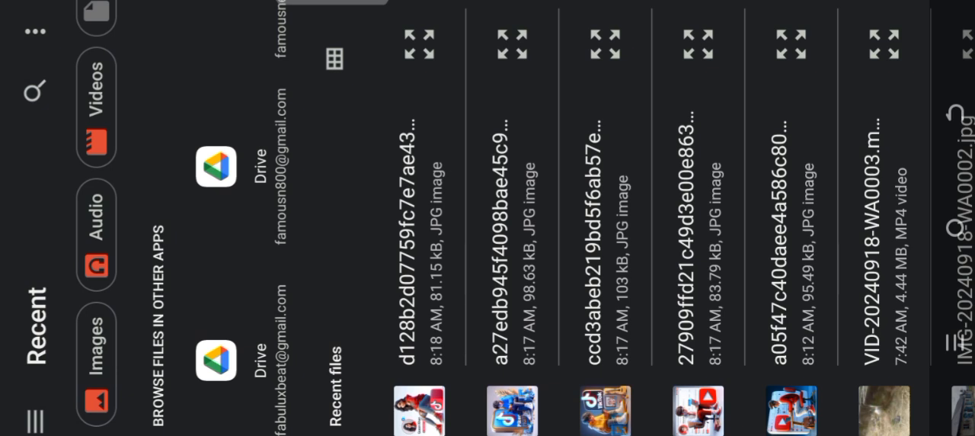
{"action": "scroll", "scroll_direction": "down", "scroll_amount": 3}
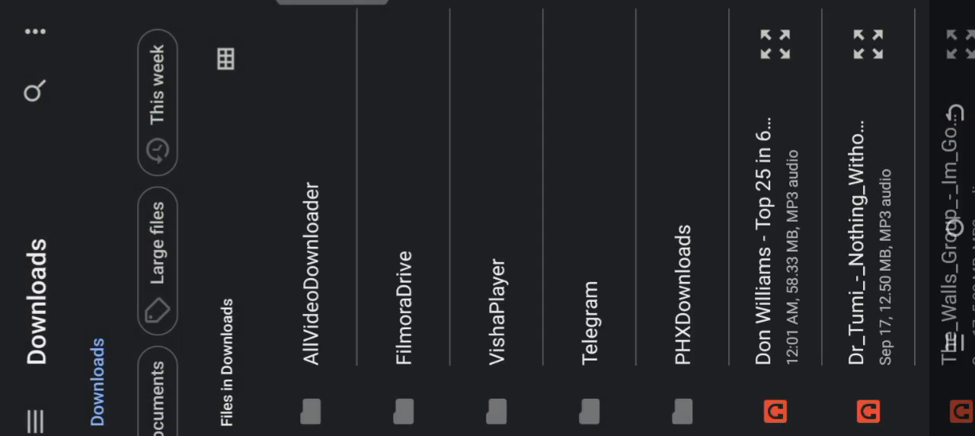
{"action": "scroll", "scroll_direction": "left", "scroll_amount": 3}
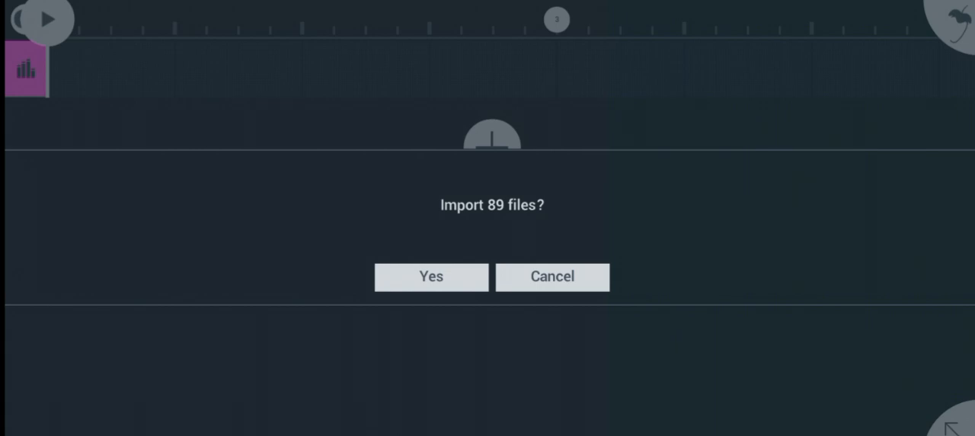
- Confirm importing the 89 sample files and return to the empty playlist
{"action": "left_click", "coordinate": [431, 276]}
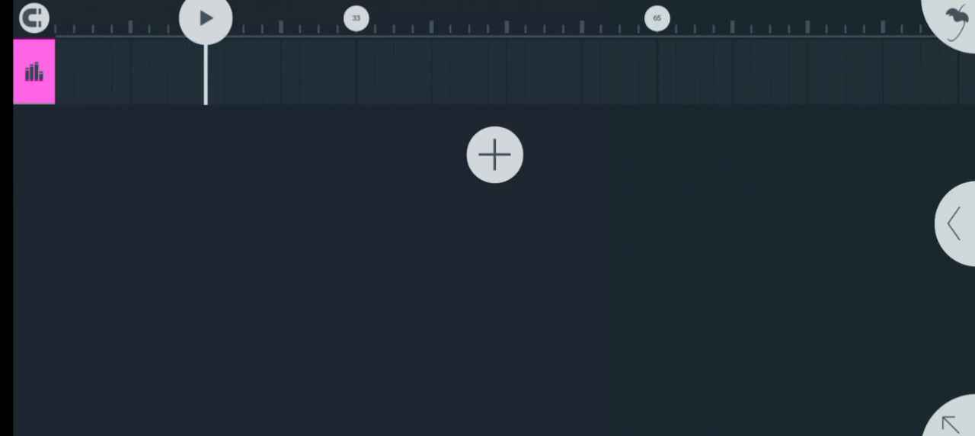
- Add a Drums channel and start loading a single sample onto its pad
{"action": "left_click", "coordinate": [493, 155]}
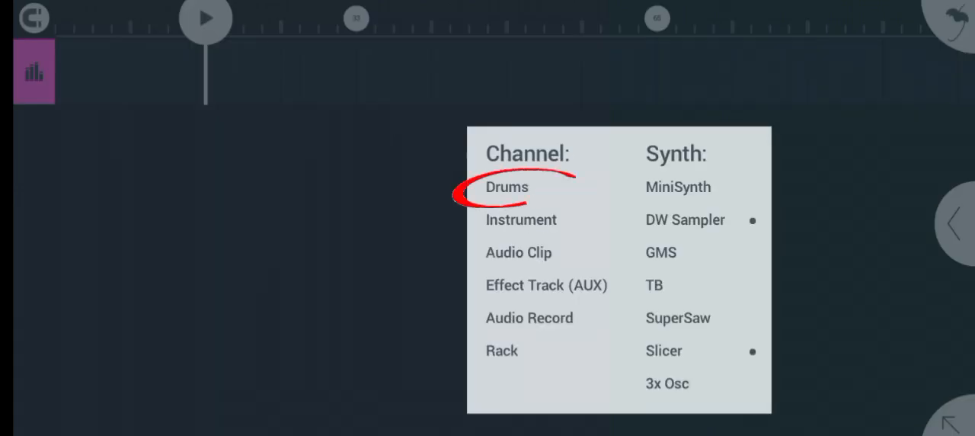
{"action": "left_click", "coordinate": [506, 186]}
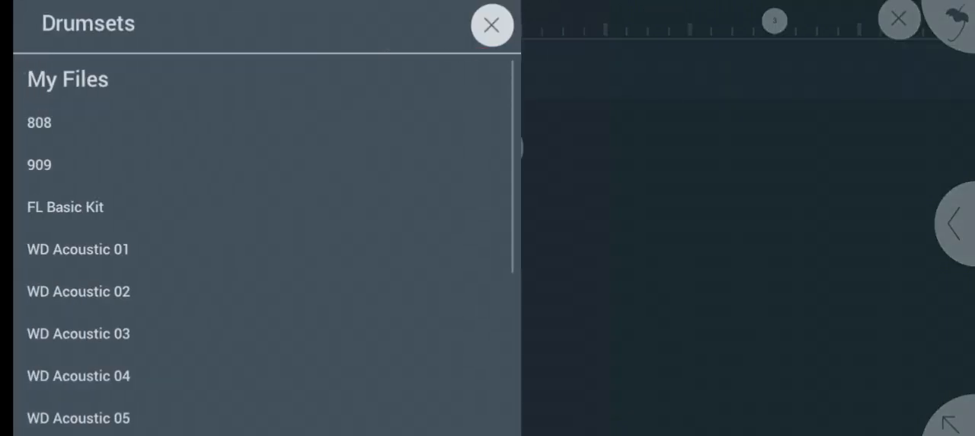
{"action": "left_click", "coordinate": [490, 24]}
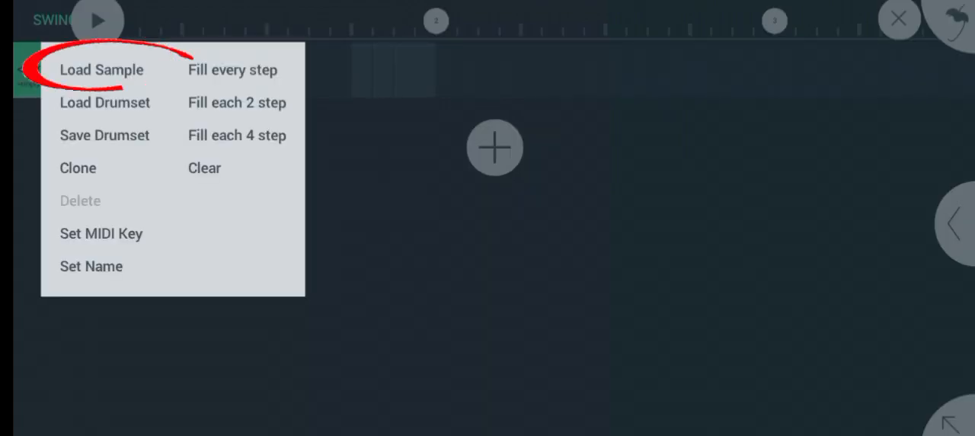
{"action": "left_click", "coordinate": [101, 69]}
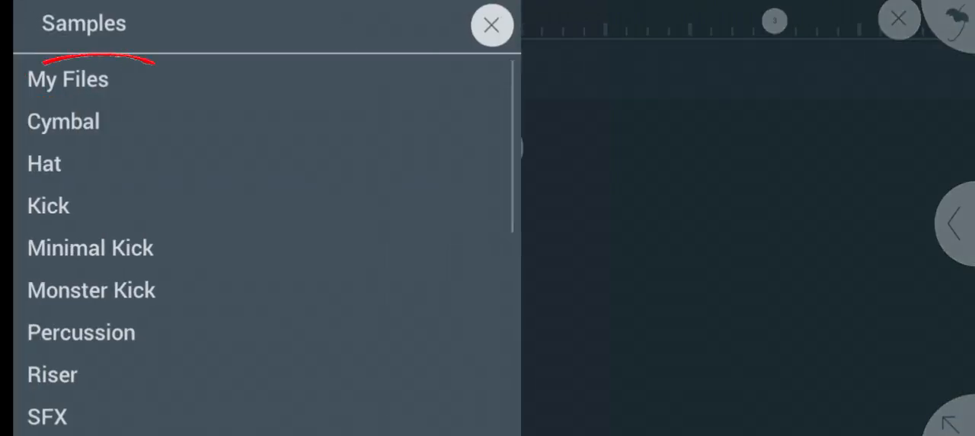
- Browse My Files > My Samples into the Kanzii Beats 1k Drum Kit pack
{"action": "left_click", "coordinate": [67, 79]}
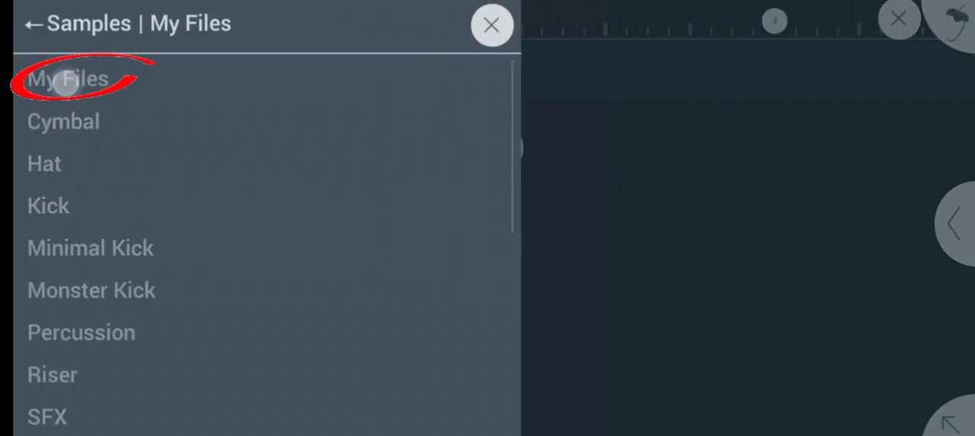
{"action": "left_click", "coordinate": [67, 79]}
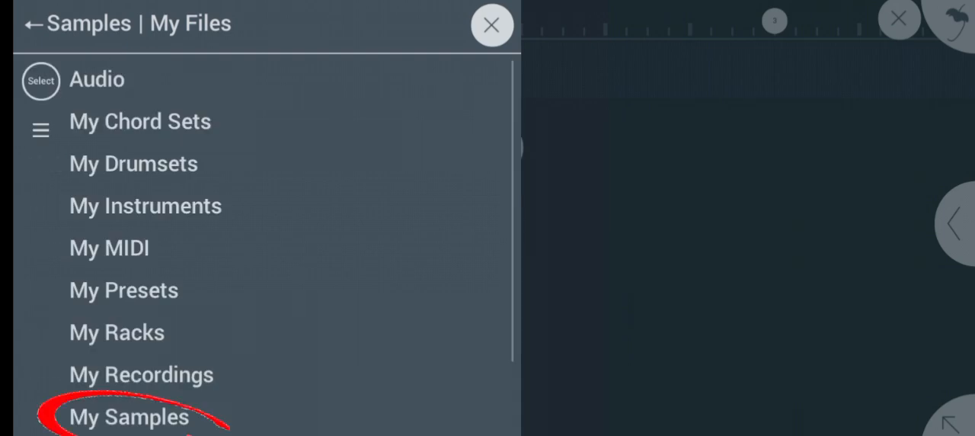
{"action": "left_click", "coordinate": [130, 416]}
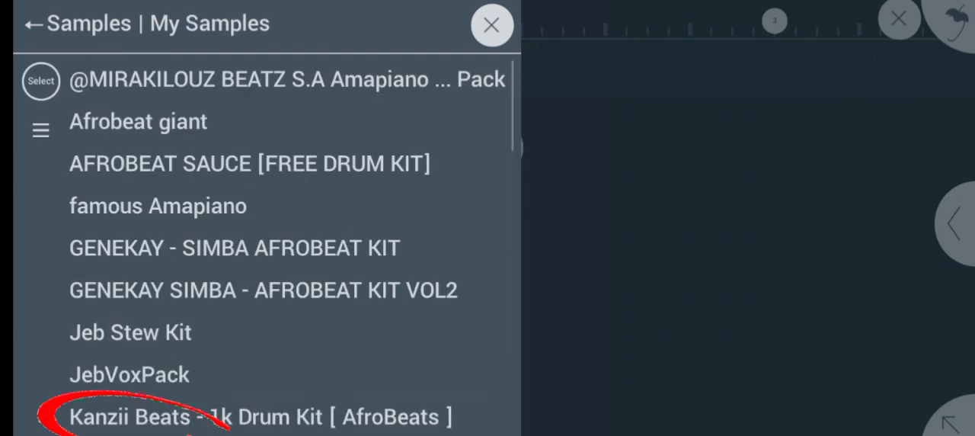
{"action": "left_click", "coordinate": [259, 416]}
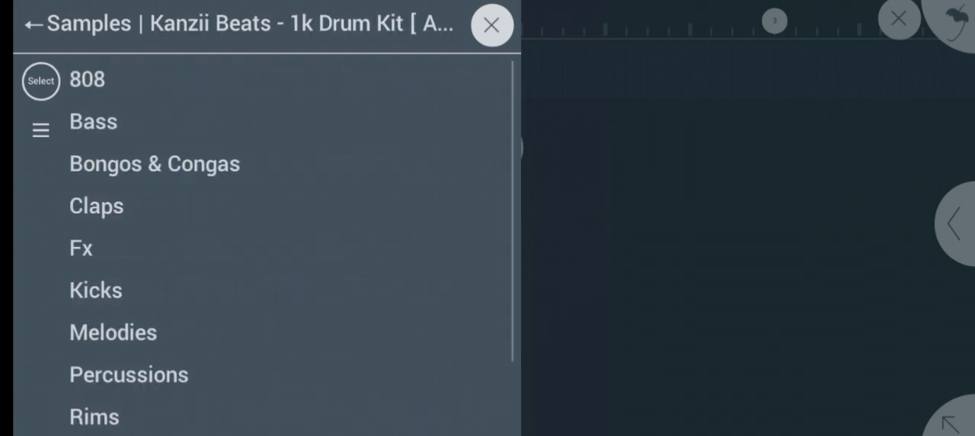
{"action": "scroll", "scroll_direction": "down", "scroll_amount": 3}
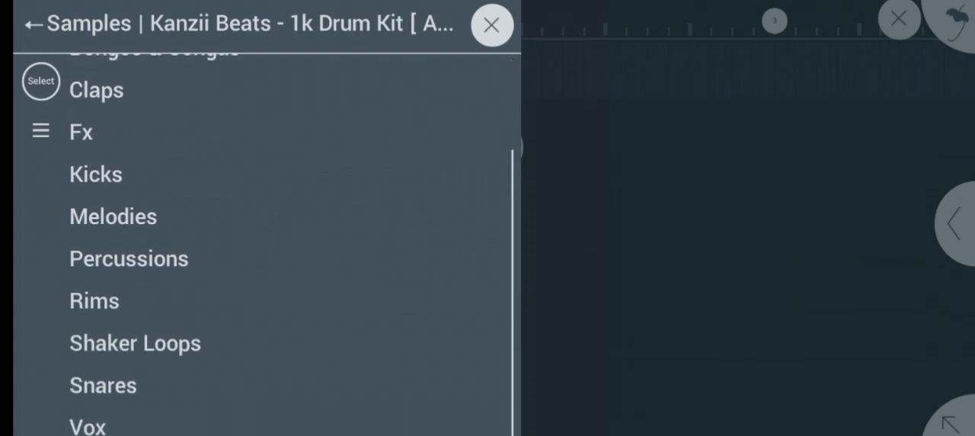
- Preview the Time Clap and Toxic Clap samples, then go to the Rims folder
{"action": "left_click", "coordinate": [96, 90]}
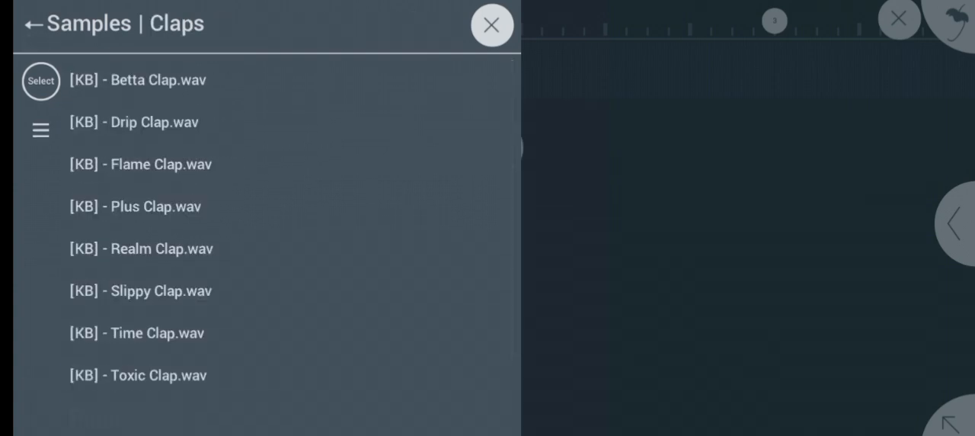
{"action": "left_click", "coordinate": [137, 334]}
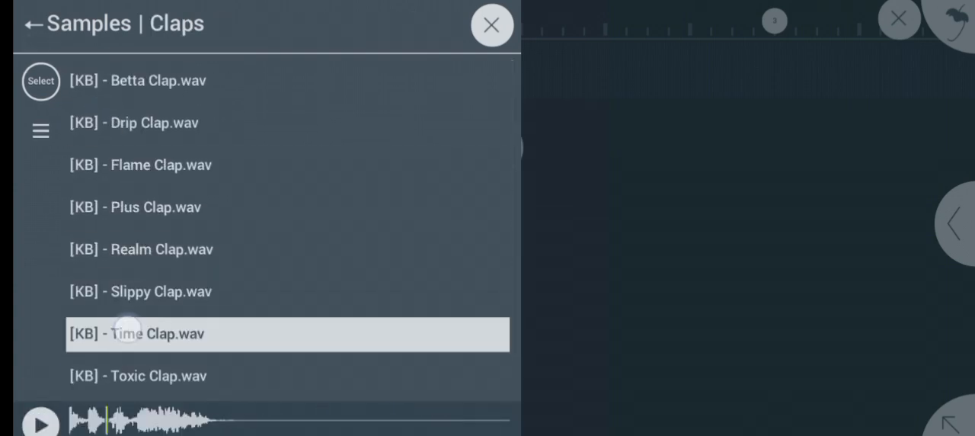
{"action": "left_click", "coordinate": [137, 374]}
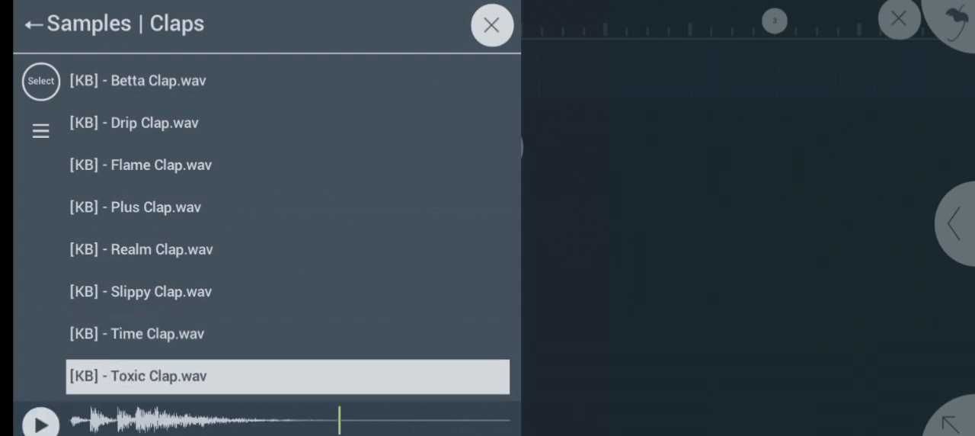
{"action": "left_click", "coordinate": [29, 23]}
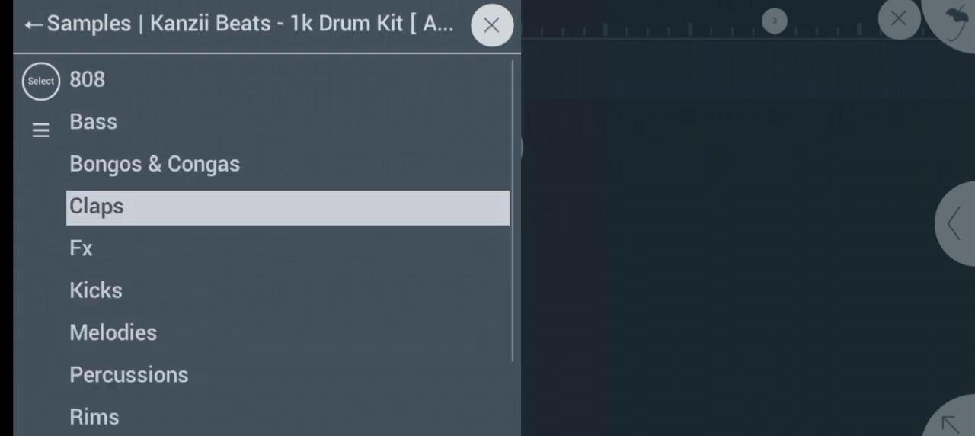
{"action": "left_click", "coordinate": [95, 416]}
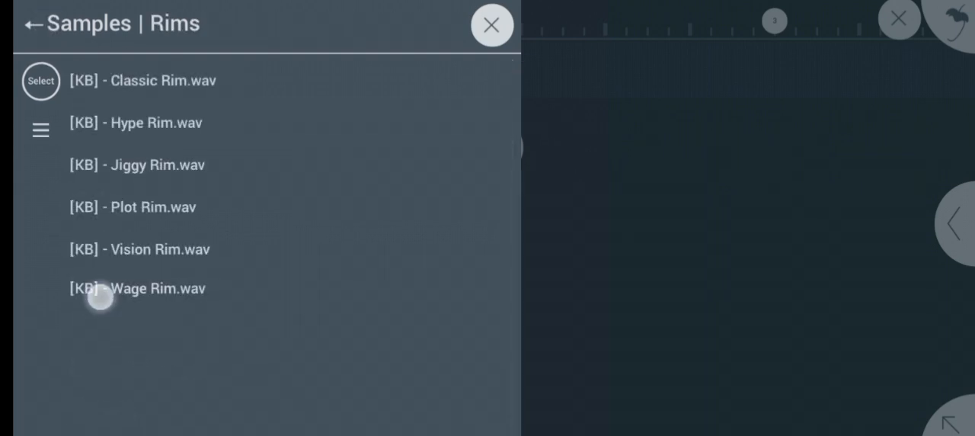
- Load Plot Rim onto the pad, lower the tempo to 110 BPM and play the rim pattern
{"action": "left_click", "coordinate": [152, 207]}
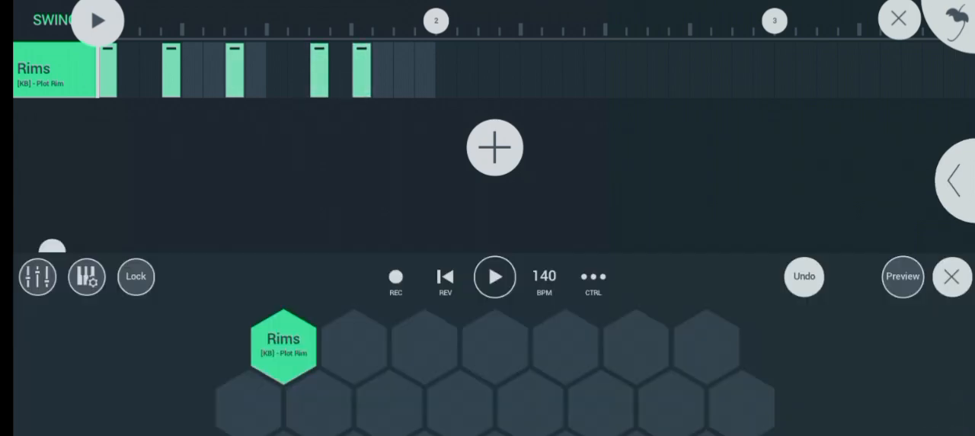
{"action": "left_click", "coordinate": [542, 276]}
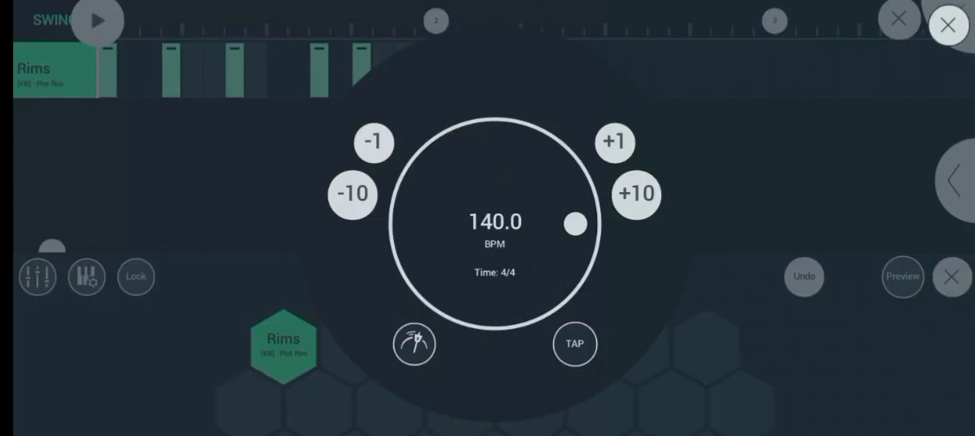
{"action": "left_click", "coordinate": [352, 195]}
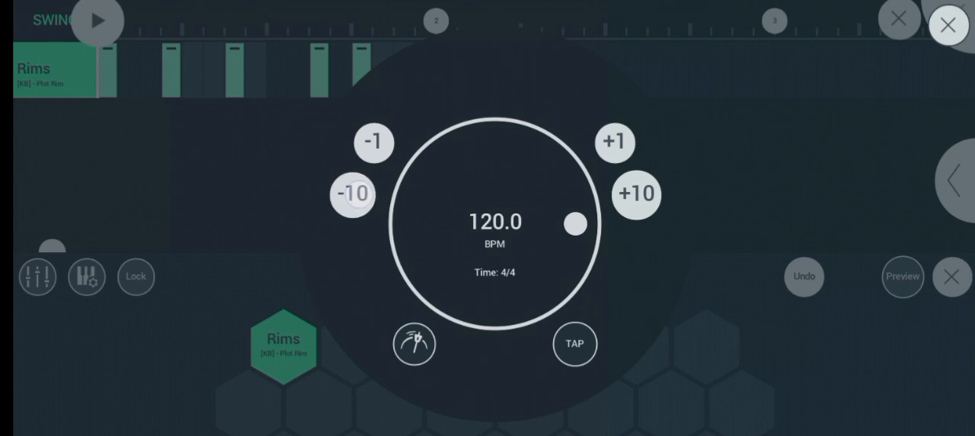
{"action": "left_click", "coordinate": [352, 195]}
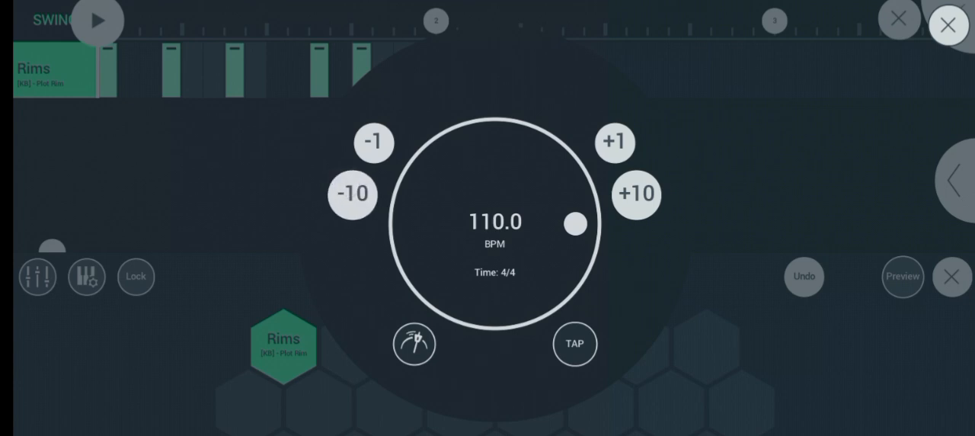
{"action": "left_click", "coordinate": [950, 276]}
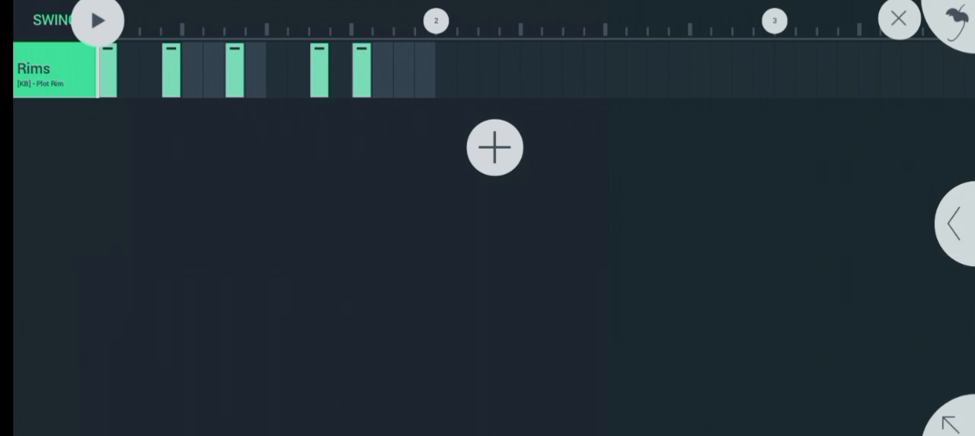
{"action": "left_click", "coordinate": [97, 21]}
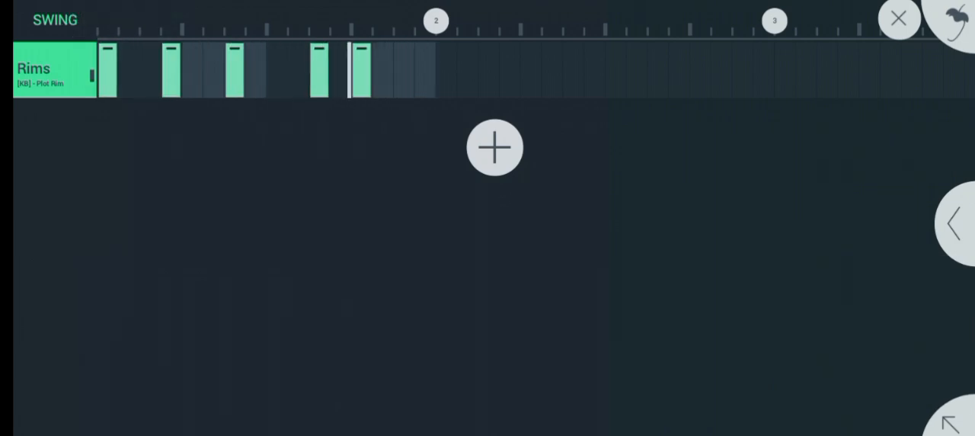
- Add a Kicks channel loaded with the Ocean Kick sample from the kit
{"action": "left_click", "coordinate": [97, 20]}
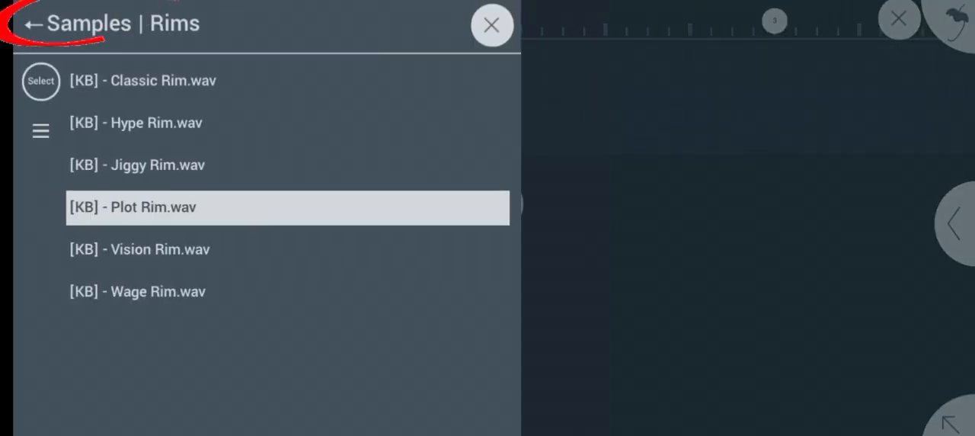
{"action": "left_click", "coordinate": [27, 23]}
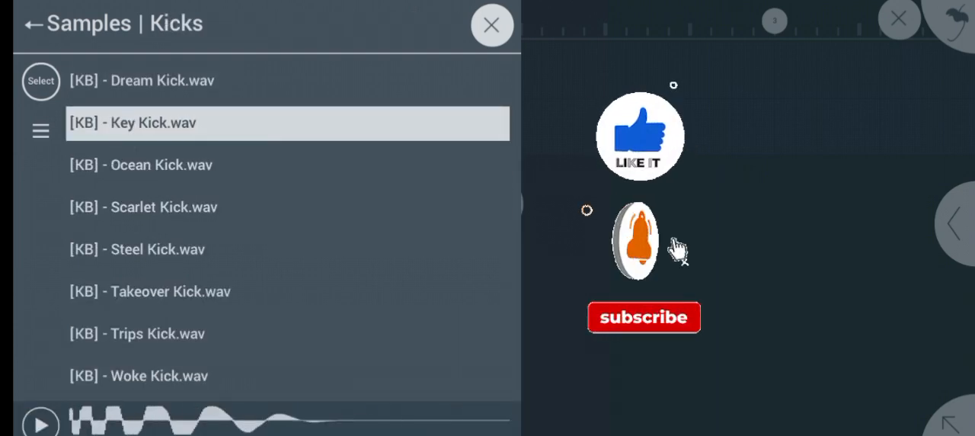
{"action": "left_click", "coordinate": [492, 24]}
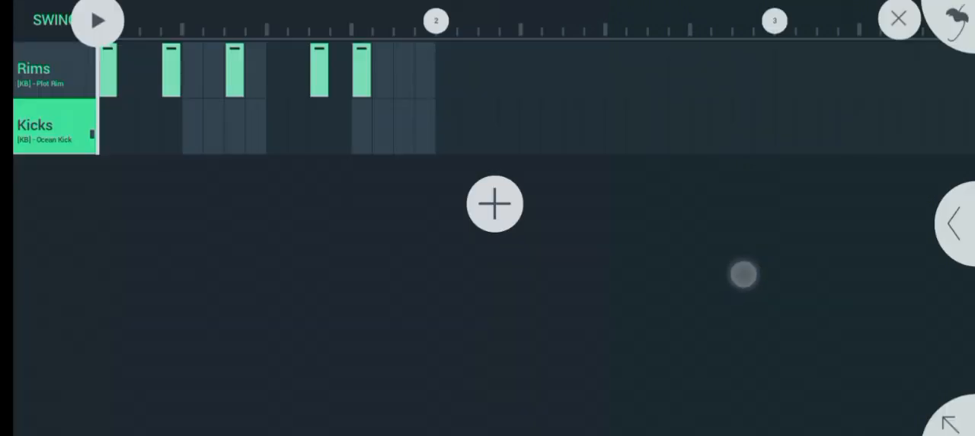
- Place three kick hits across the bar under the rims
{"action": "left_click", "coordinate": [97, 21]}
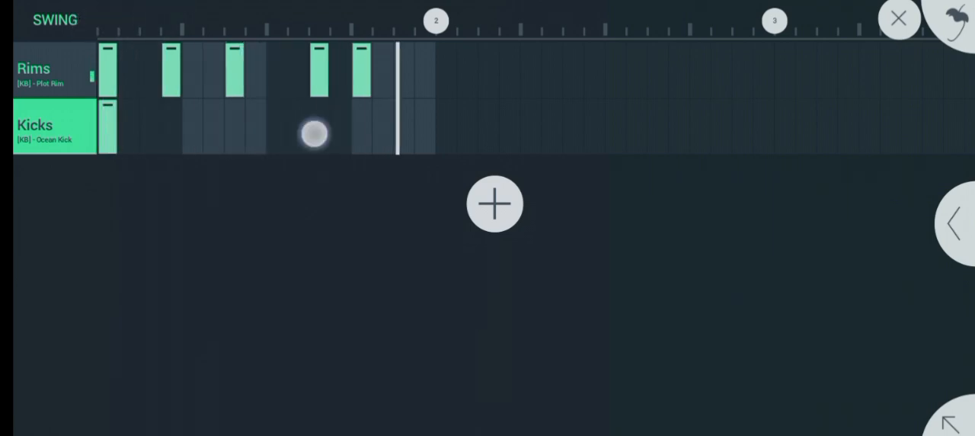
{"action": "left_click", "coordinate": [317, 129]}
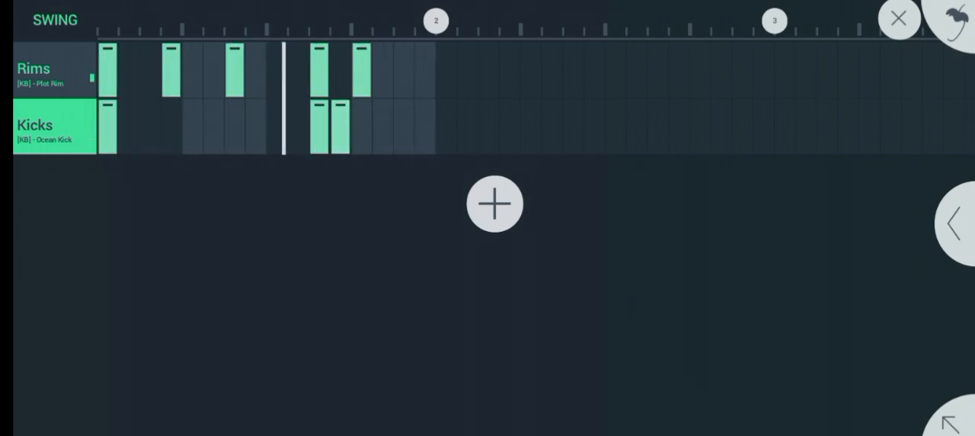
{"action": "left_click", "coordinate": [98, 21]}
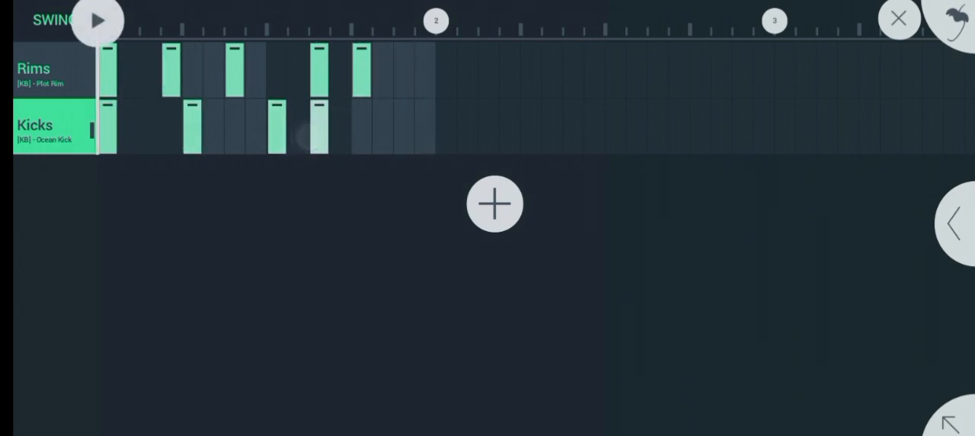
{"action": "left_click", "coordinate": [317, 125]}
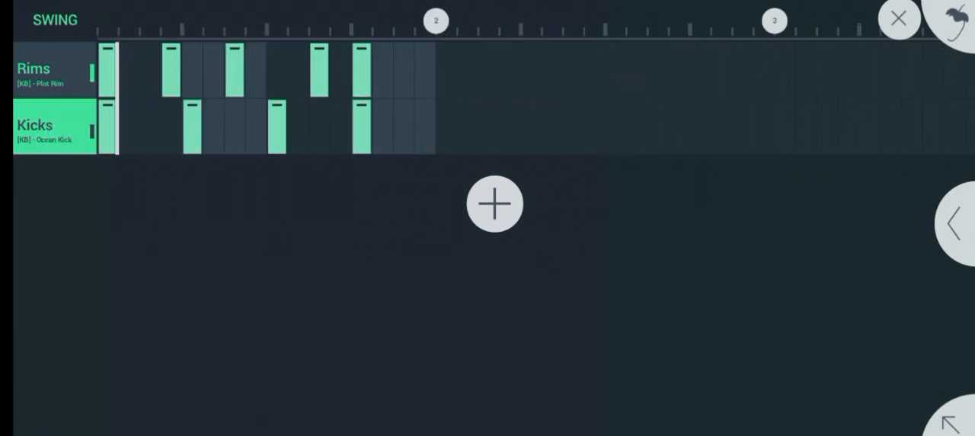
- Back in the playlist, add a track and browse My Samples to the kit's Shaker Loops folder
{"action": "left_click", "coordinate": [98, 20]}
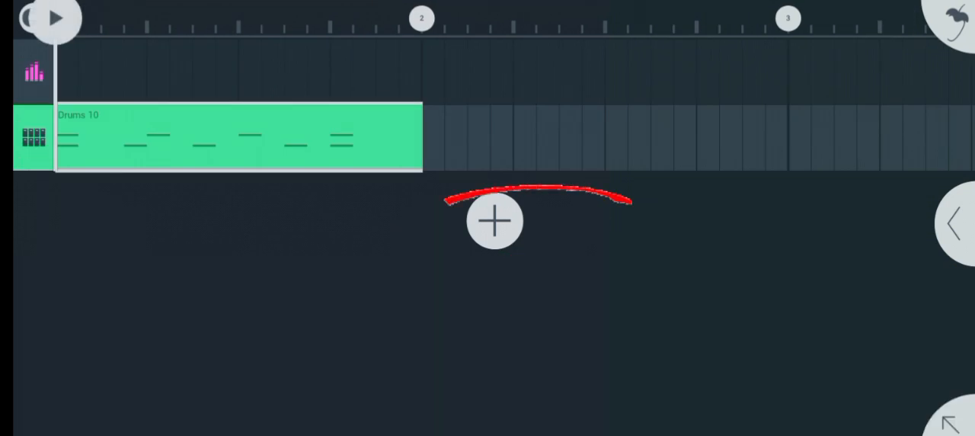
{"action": "left_click", "coordinate": [495, 221]}
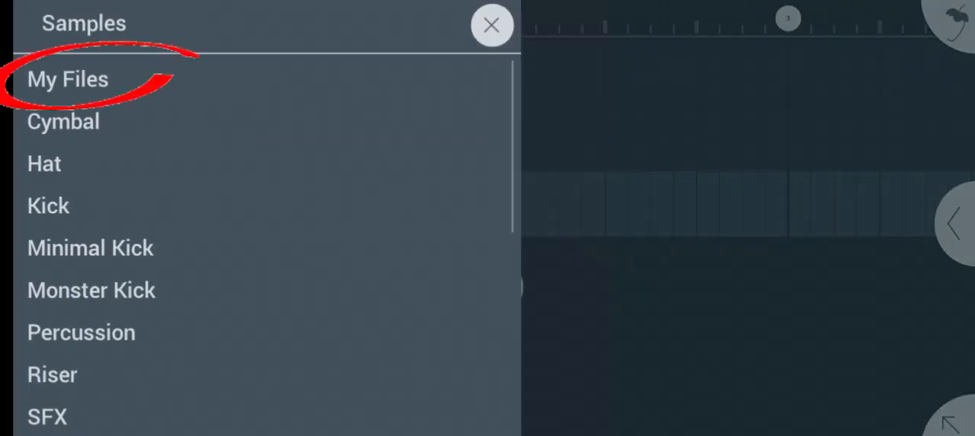
{"action": "left_click", "coordinate": [67, 79]}
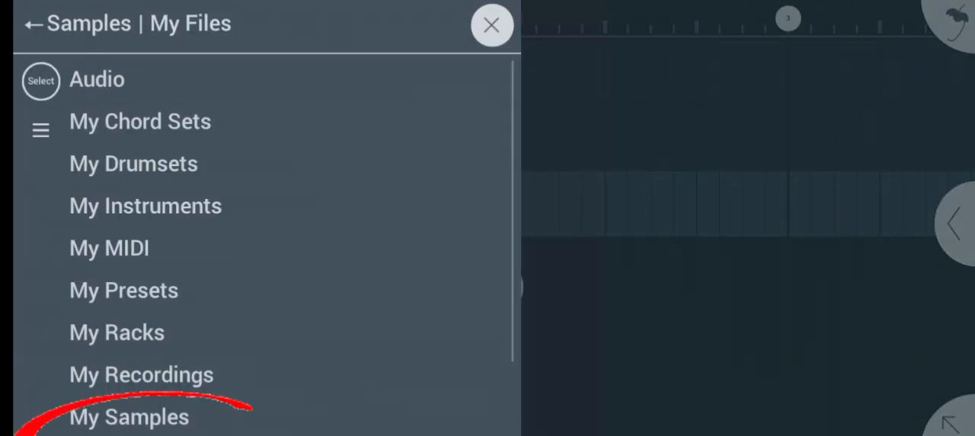
{"action": "left_click", "coordinate": [128, 415]}
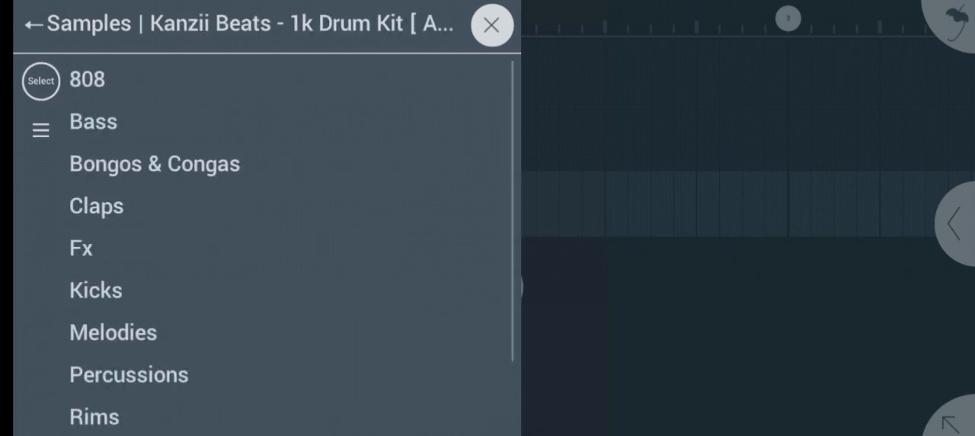
{"action": "scroll", "scroll_direction": "down", "scroll_amount": 3}
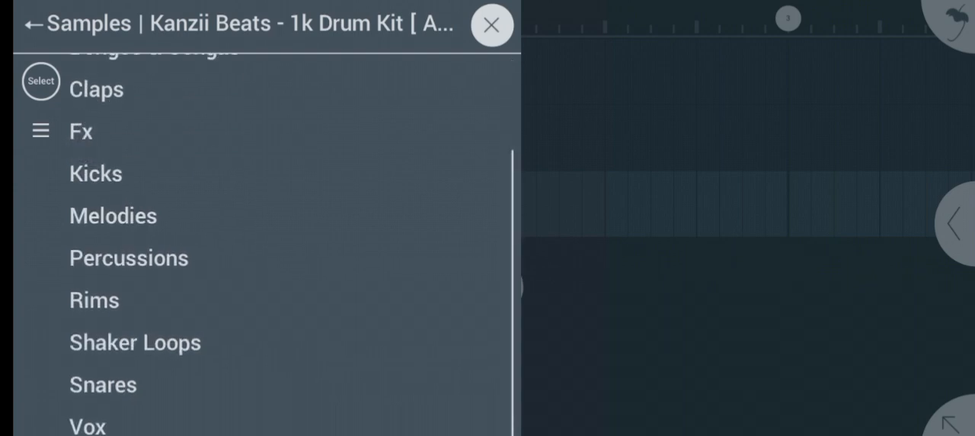
{"action": "left_click", "coordinate": [134, 341]}
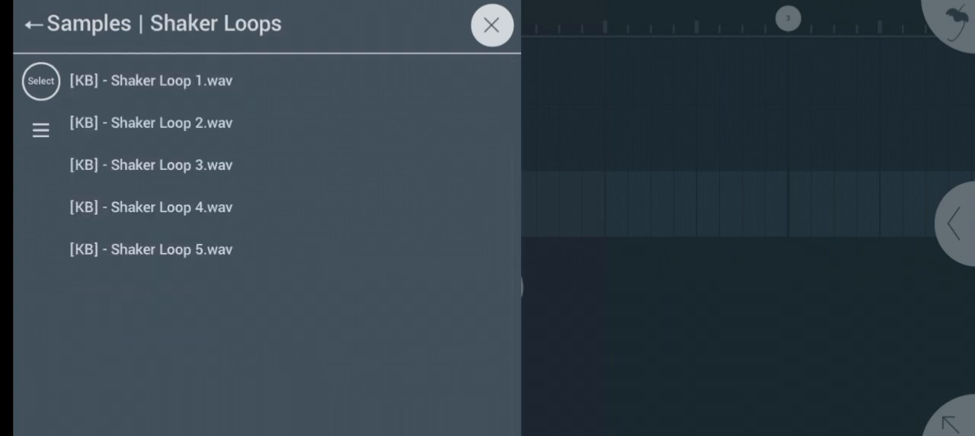
- Add Shaker Loop 4 as an audio clip, stretch the drum pattern to its length and play both
{"action": "left_click", "coordinate": [151, 250]}
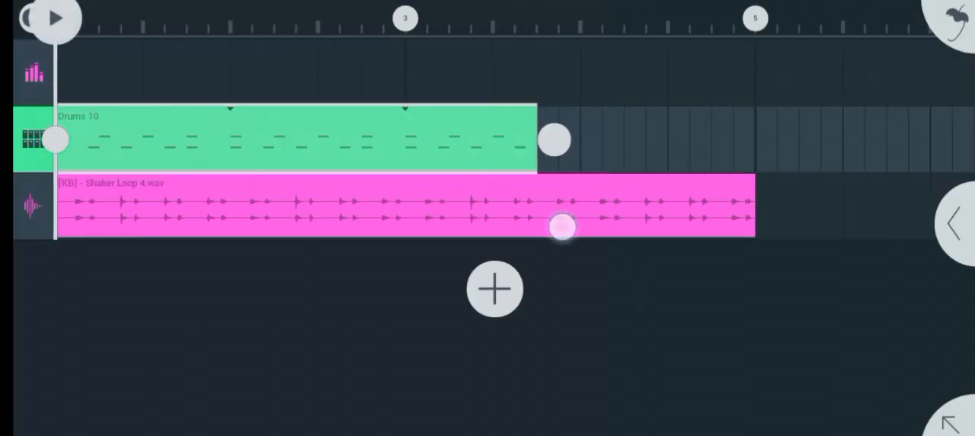
{"action": "left_click_drag", "start_coordinate": [554, 140], "coordinate": [774, 140]}
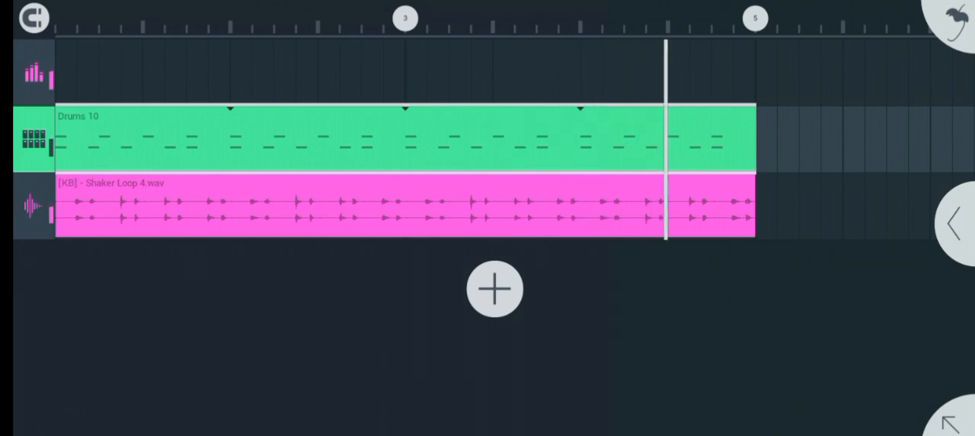
{"action": "left_click", "coordinate": [127, 28]}
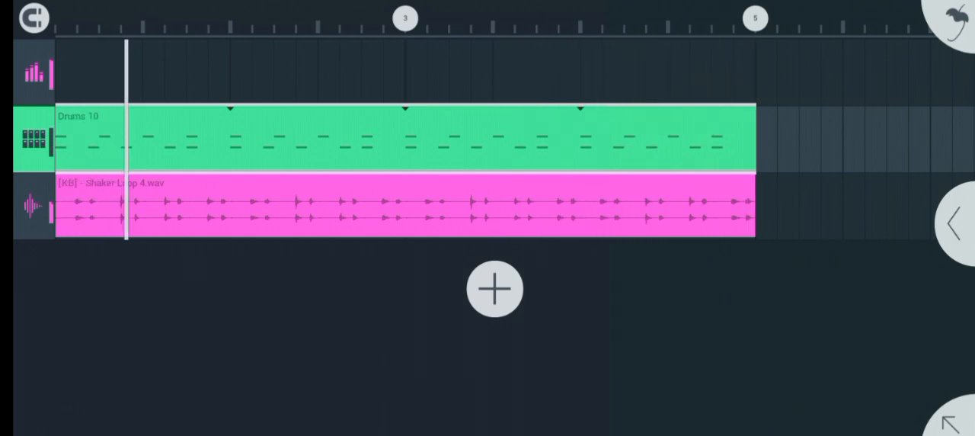